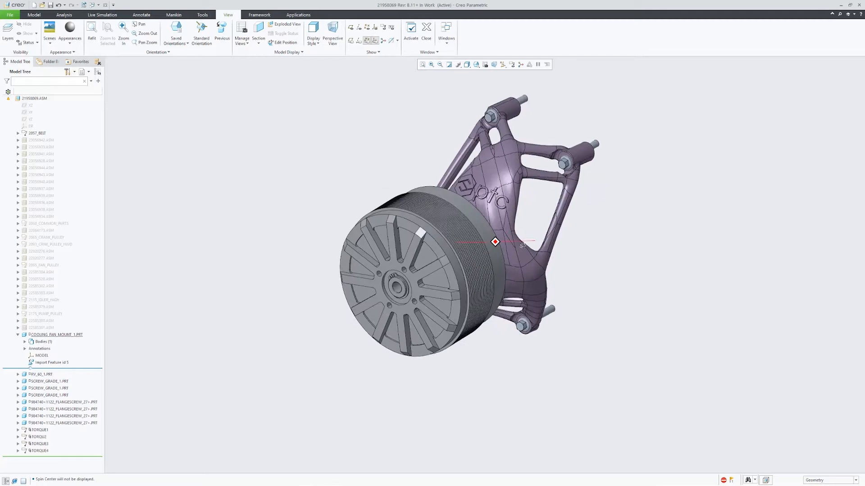
Launch BOM Transformer for the engine from the cooling fan transmission part on Change Task 00001.
{"action": "left_click", "coordinate": [285, 24]}
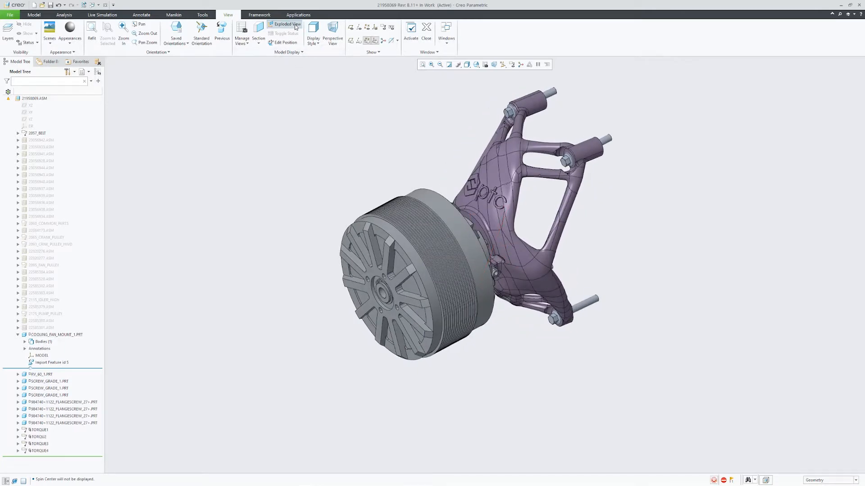
{"action": "left_click", "coordinate": [285, 23]}
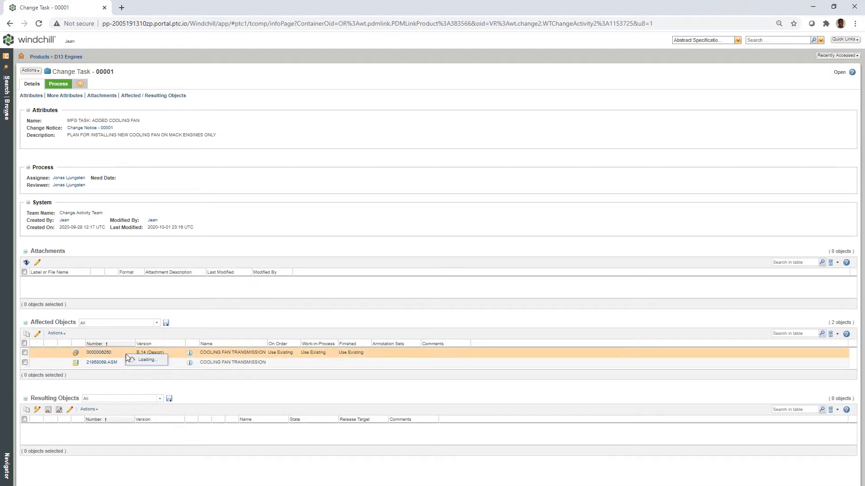
{"action": "left_click", "coordinate": [99, 352]}
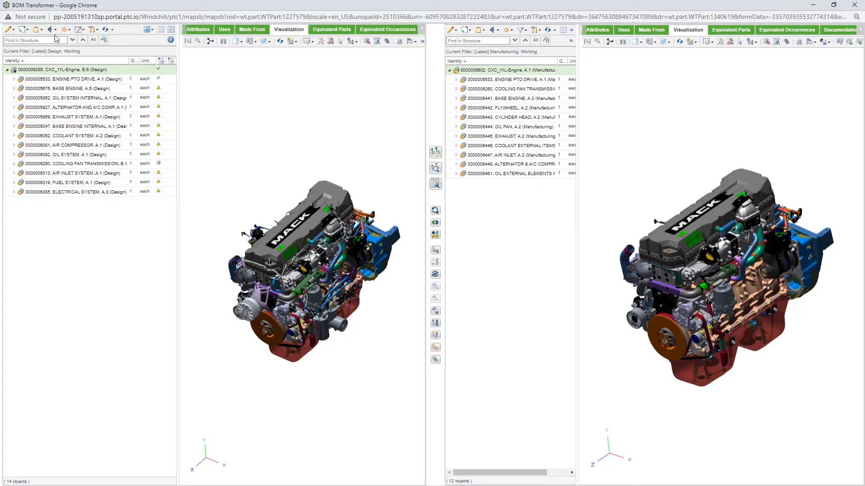
Choose View Equivalent Occurrence Status from the upstream information drop-down.
{"action": "left_click", "coordinate": [51, 29]}
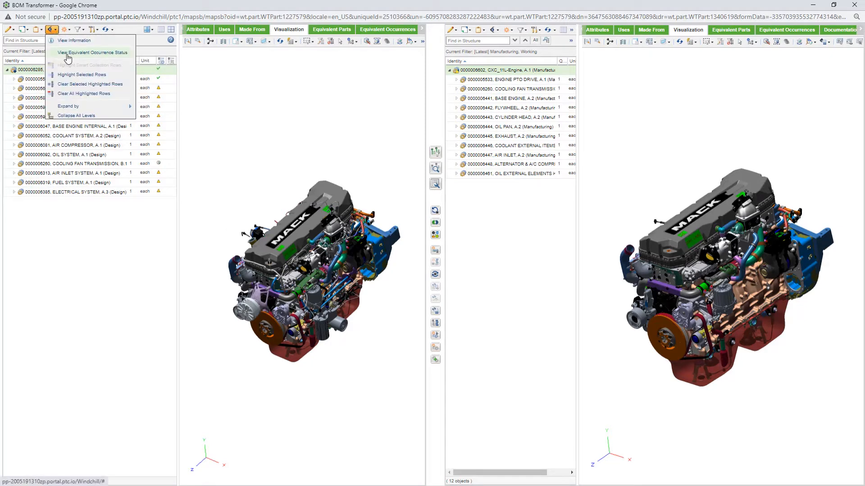
{"action": "left_click", "coordinate": [93, 52]}
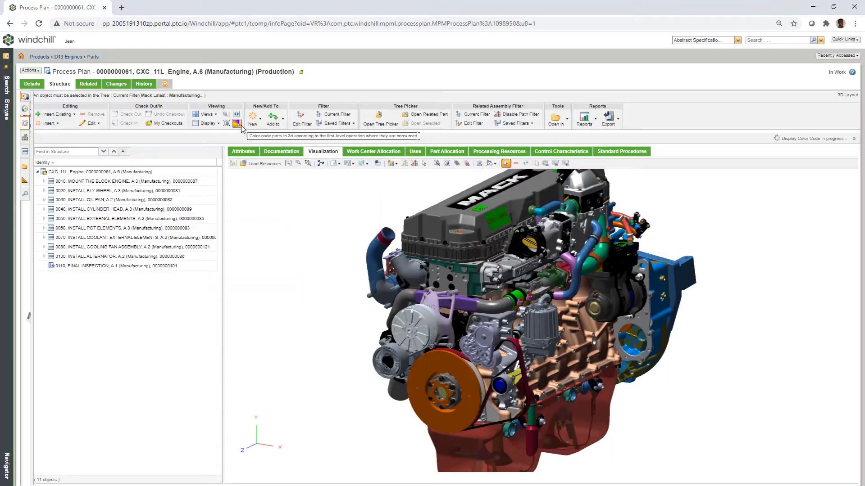
Colour engine parts by consuming operation and start assembly sequence playback.
{"action": "left_click", "coordinate": [237, 122]}
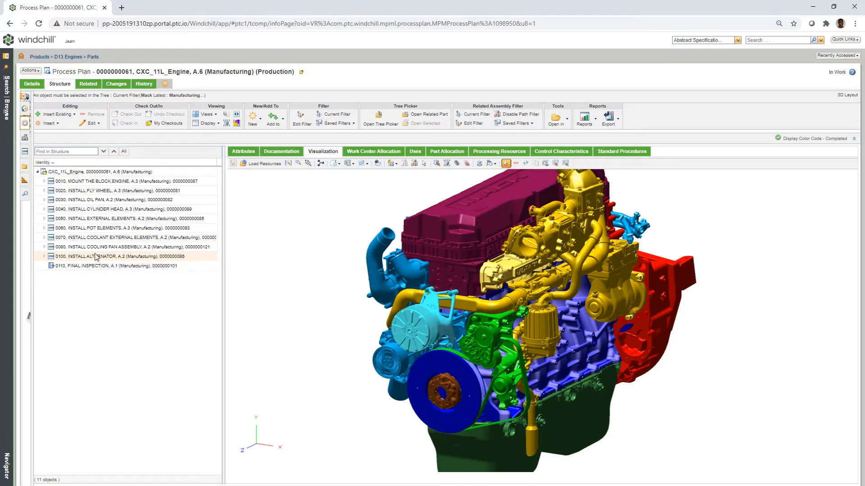
{"action": "left_click", "coordinate": [116, 257]}
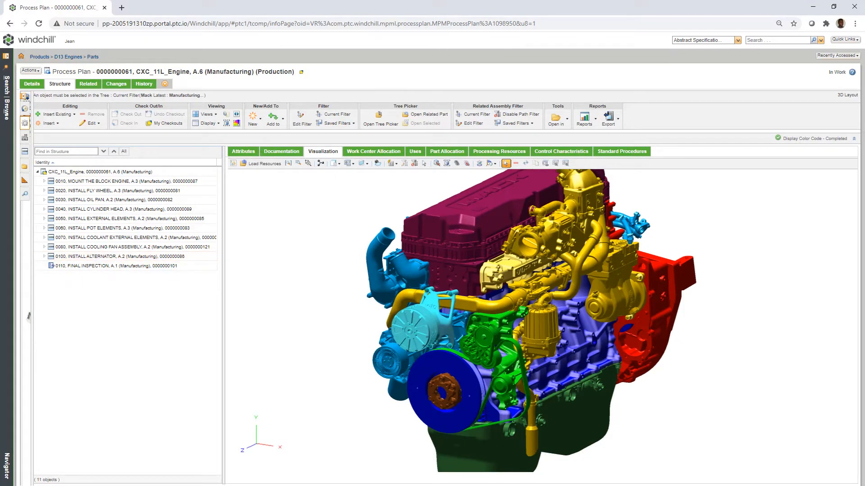
{"action": "left_click", "coordinate": [127, 195]}
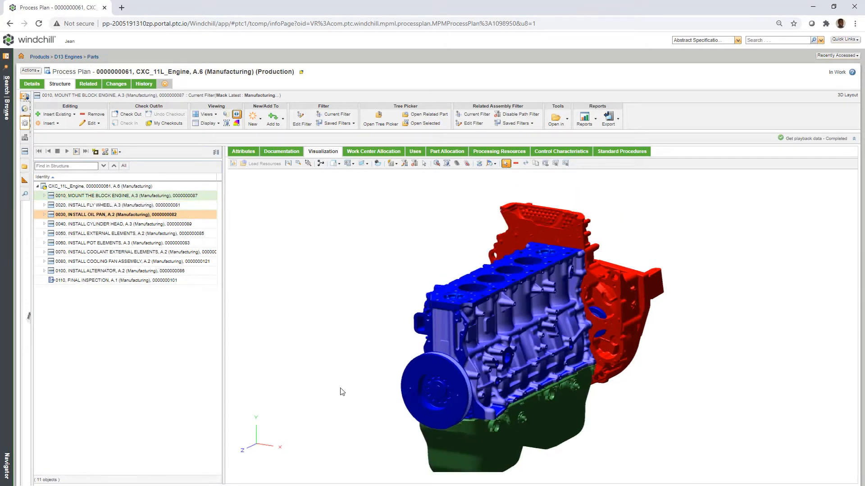
Step through cylinder head and coolant elements to operation 0080, rotating to the fan side.
{"action": "left_click", "coordinate": [78, 152]}
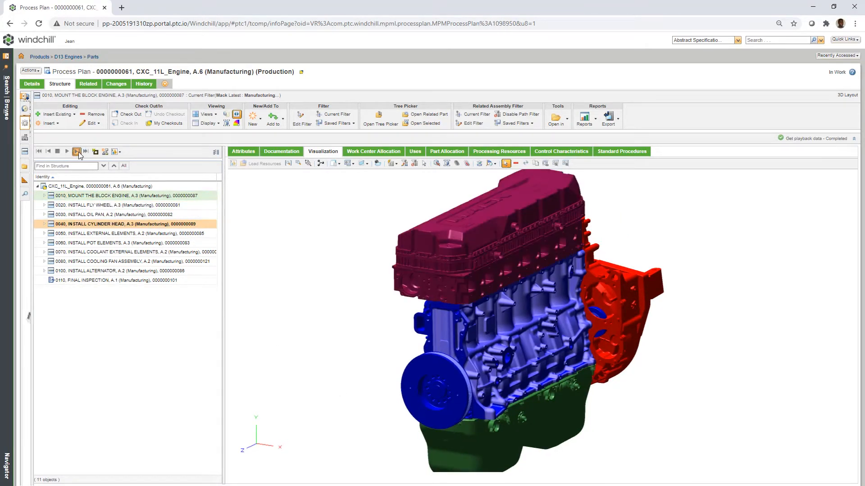
{"action": "left_click", "coordinate": [127, 252]}
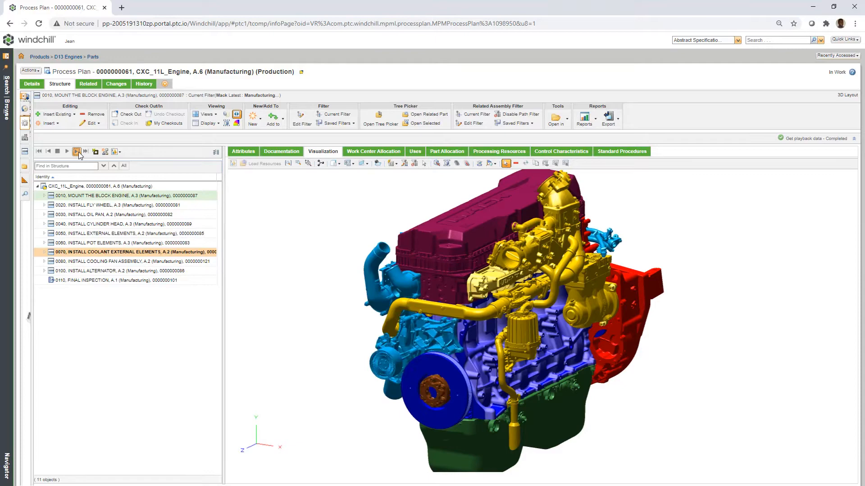
{"action": "left_click", "coordinate": [77, 151]}
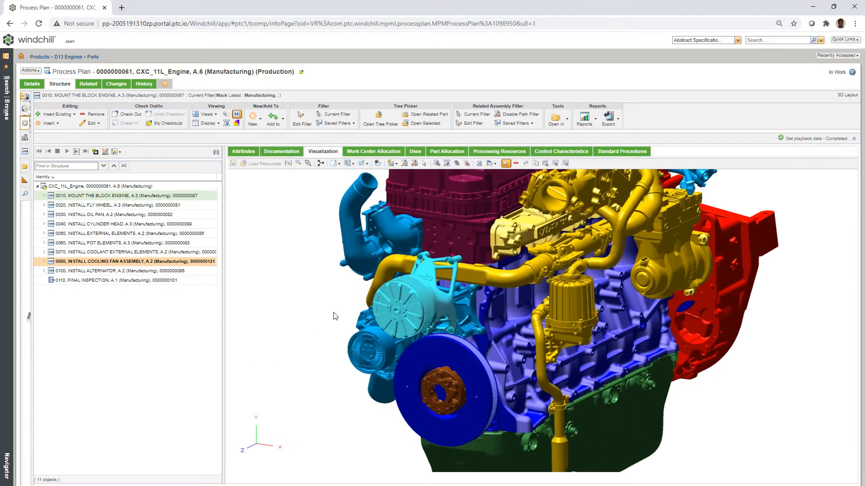
{"action": "left_click_drag", "start_coordinate": [333, 316], "coordinate": [452, 334]}
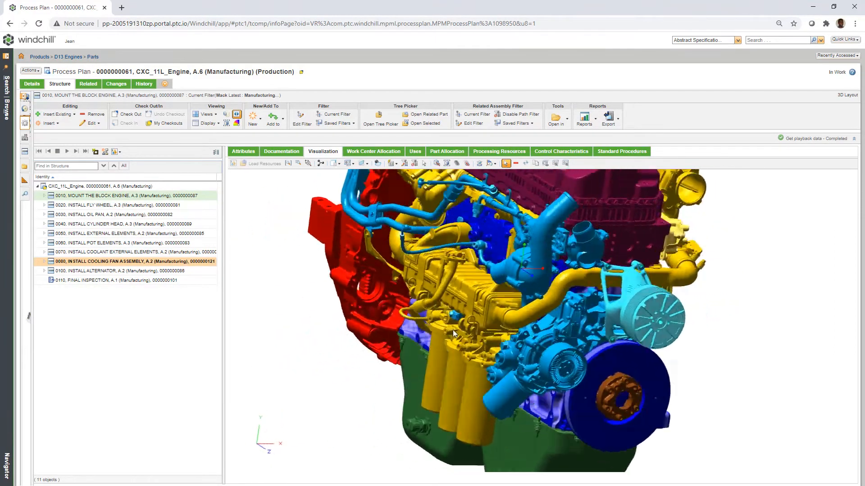
{"action": "left_click", "coordinate": [76, 152]}
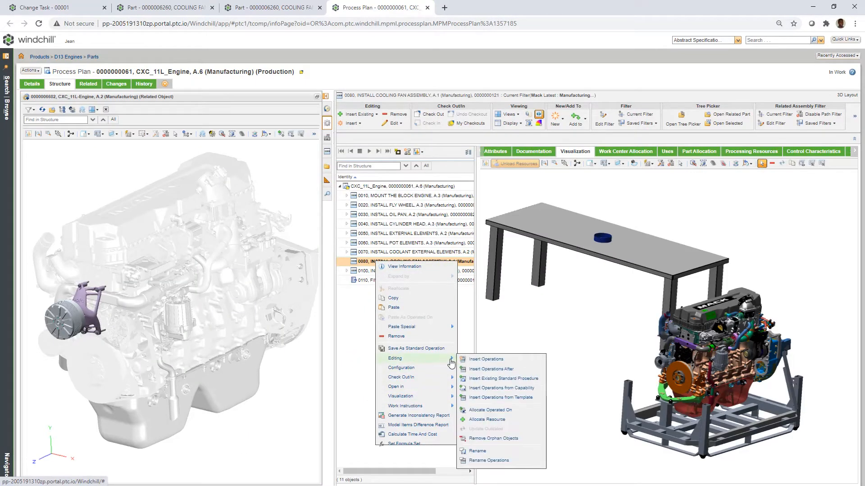
{"action": "mouse_move", "coordinate": [485, 360]}
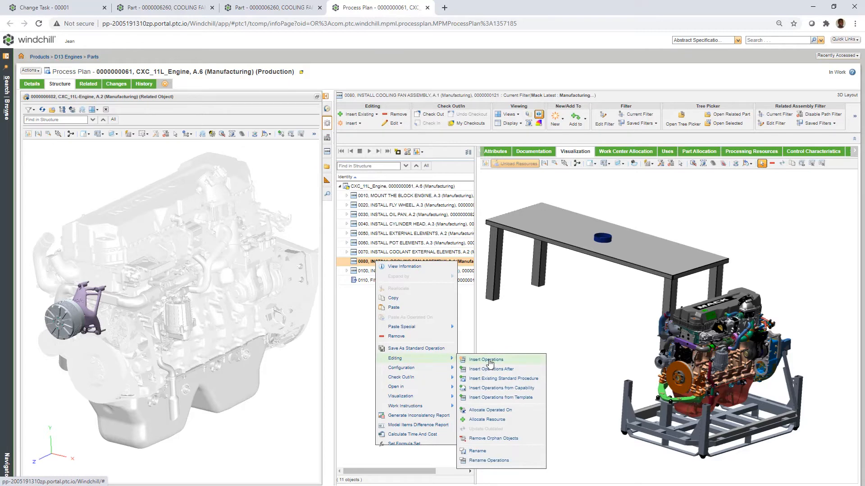
Insert operations of type Operation under cooling fan operation 0080.
{"action": "left_click", "coordinate": [484, 360]}
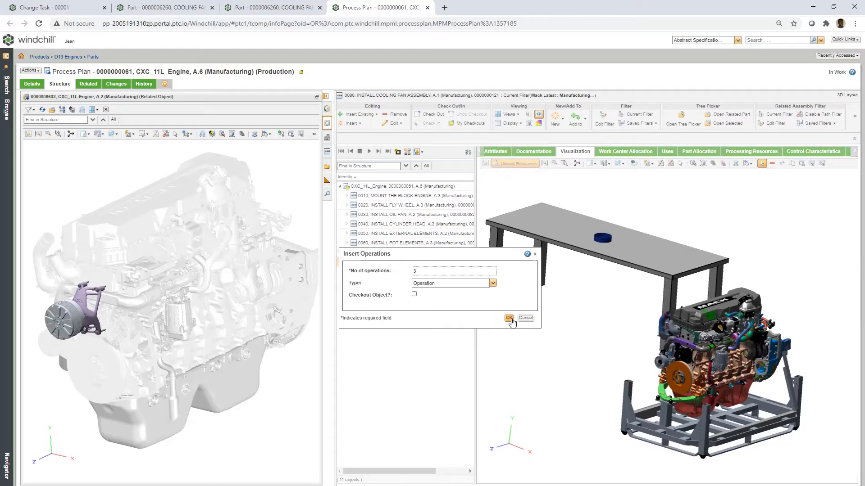
{"action": "left_click", "coordinate": [509, 319]}
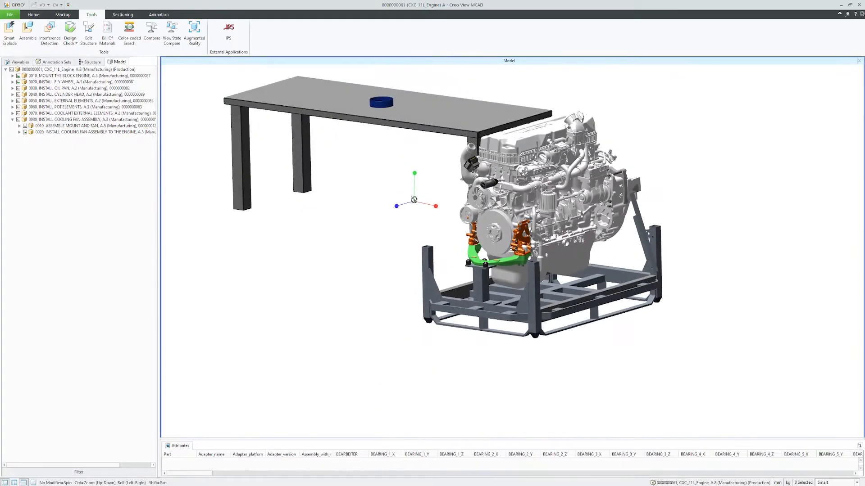
Show operation 0080's two assembly steps in Creo View MCAD beside the assembly table.
{"action": "left_click", "coordinate": [229, 29]}
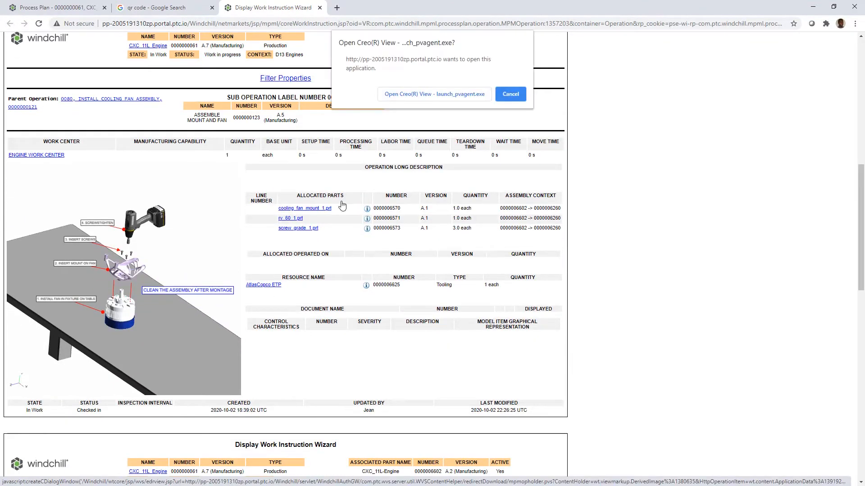
Accept the Open Creo View prompt for the Assemble Mount and Fan work instruction.
{"action": "left_click", "coordinate": [509, 93]}
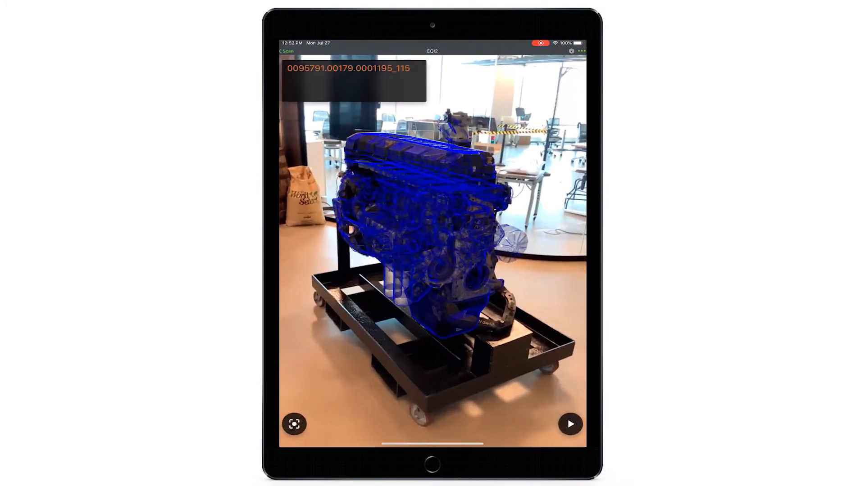
Tap play on the aligned AR engine overlay on the iPad.
{"action": "left_click", "coordinate": [569, 424]}
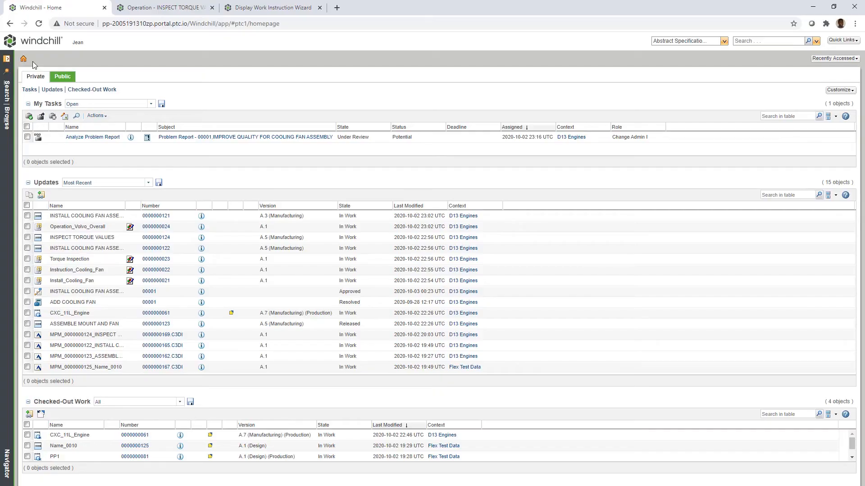
Open Analyze Problem Report from My Tasks and scroll to the affected operations.
{"action": "left_click", "coordinate": [92, 137]}
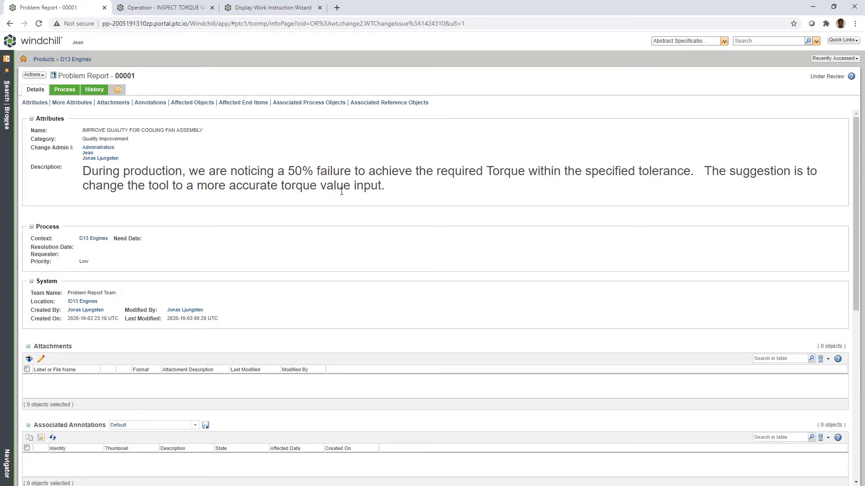
{"action": "mouse_move", "coordinate": [233, 282]}
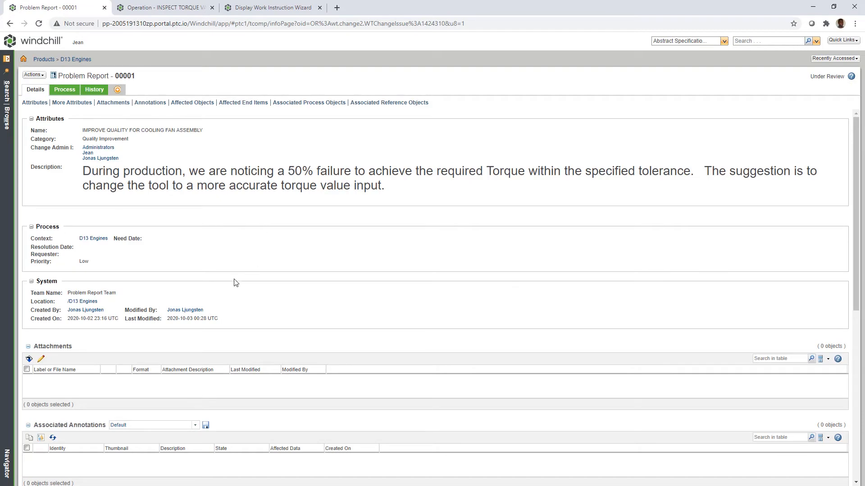
{"action": "scroll", "scroll_direction": "down", "scroll_amount": 3}
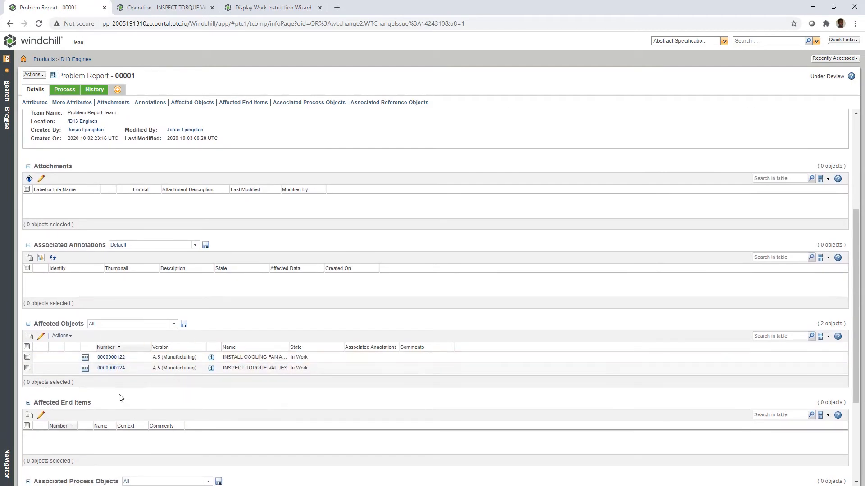